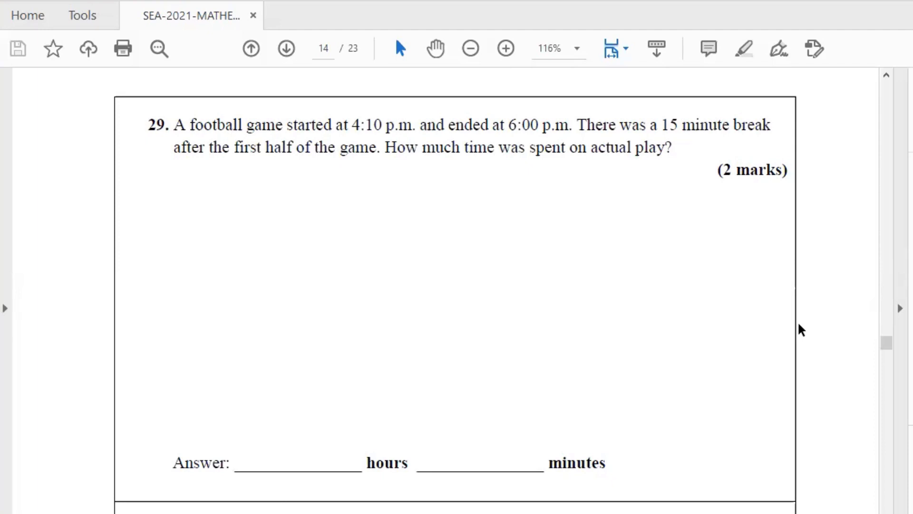
mouse_move(616, 449)
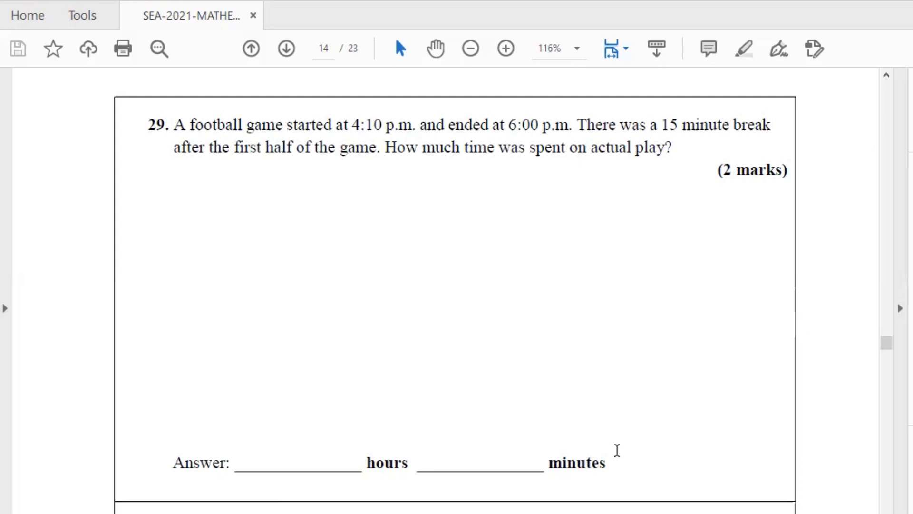
mouse_move(412, 222)
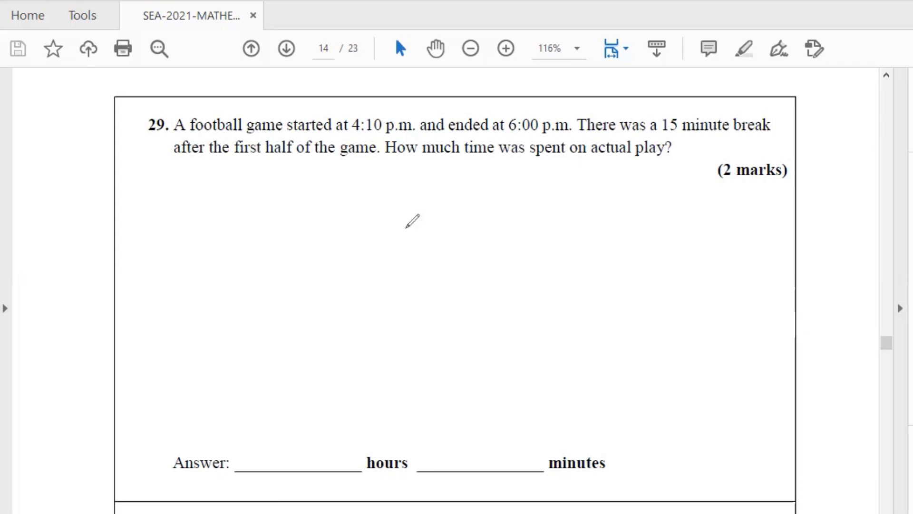
mouse_move(437, 185)
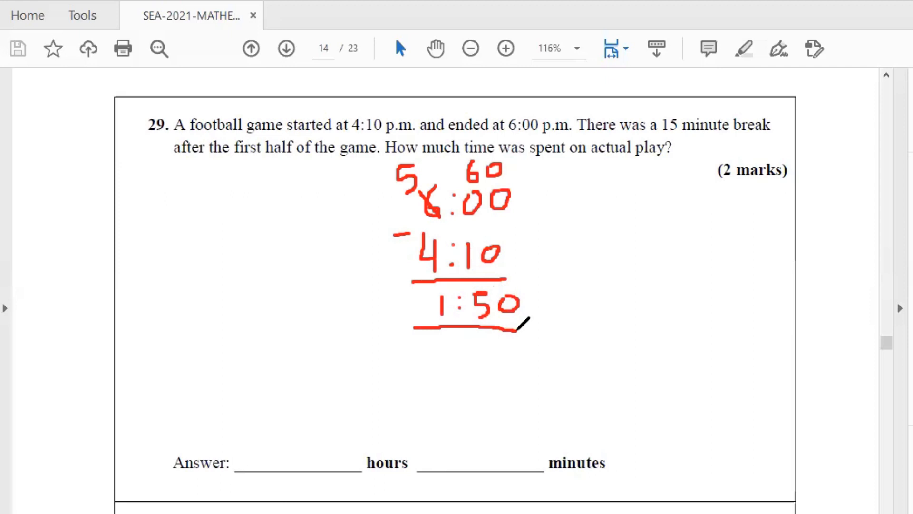
mouse_move(554, 162)
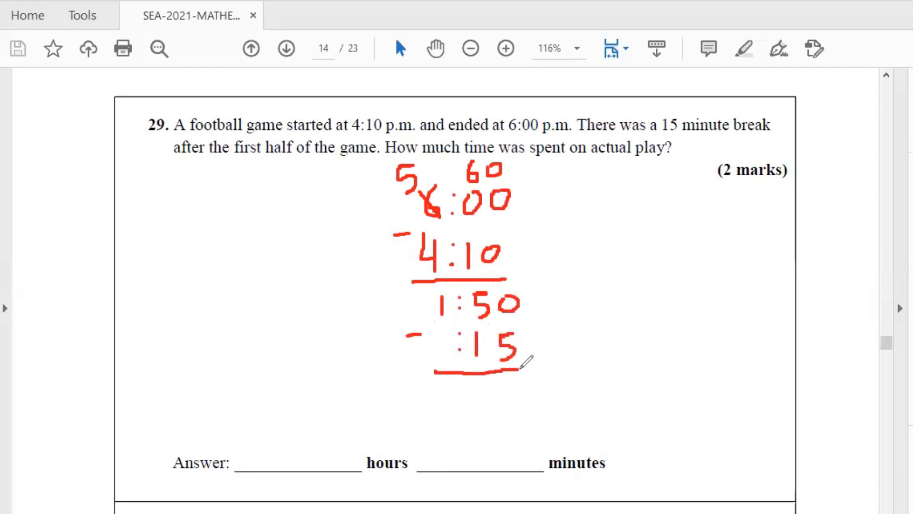
mouse_move(491, 384)
type("35")
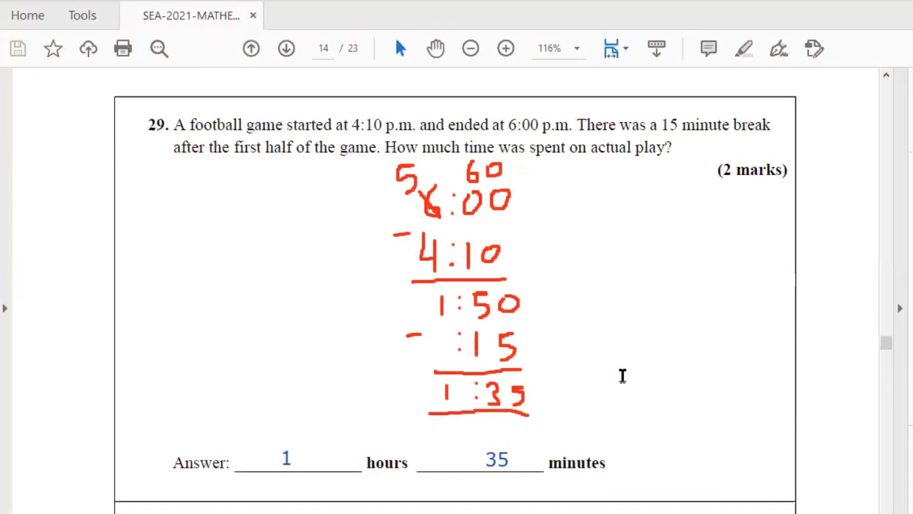
Scroll to question 30 and add typed working line '2 m = 200 cm'
scroll("down", 3)
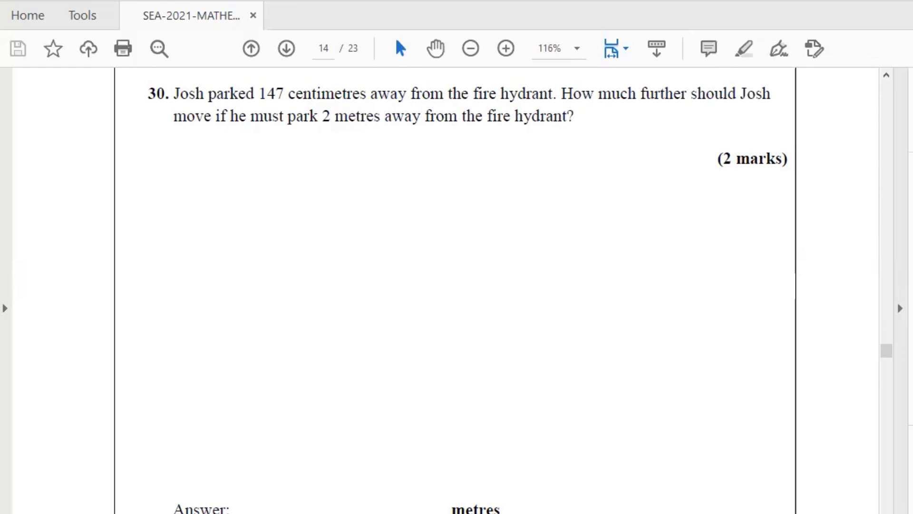
mouse_move(426, 79)
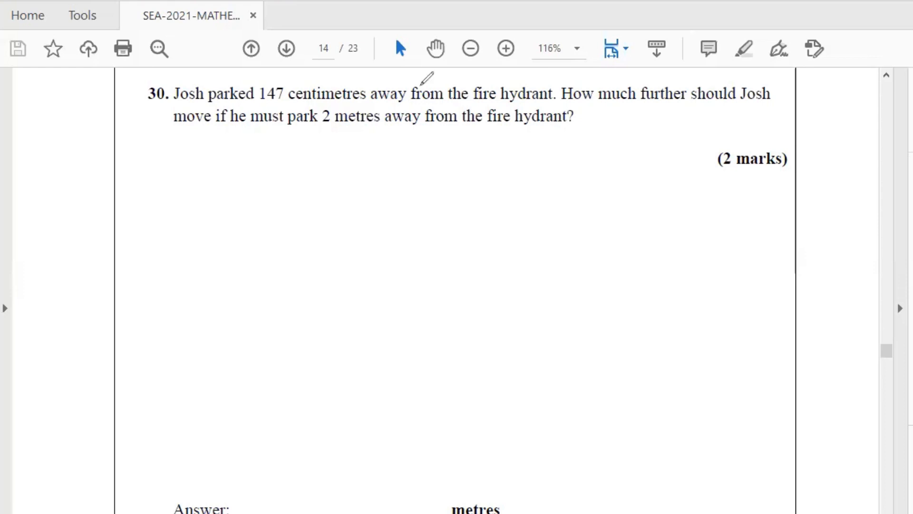
mouse_move(296, 159)
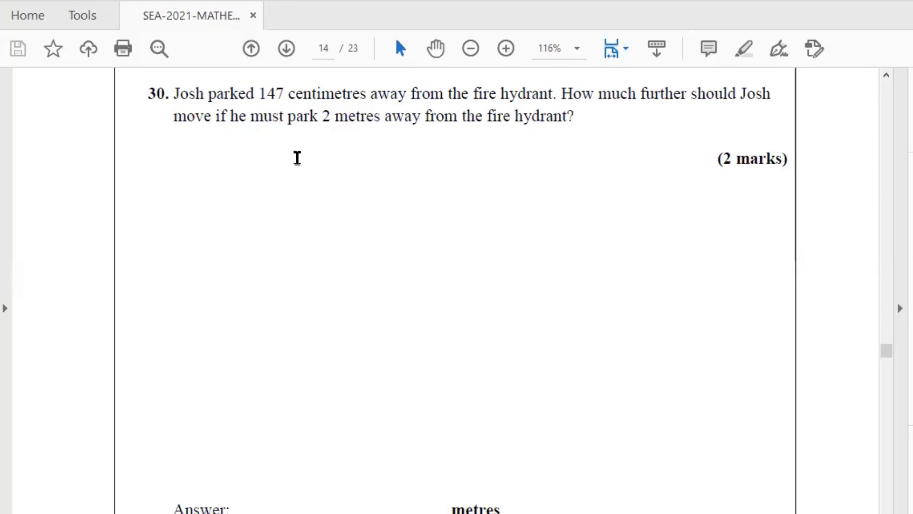
type("2 m")
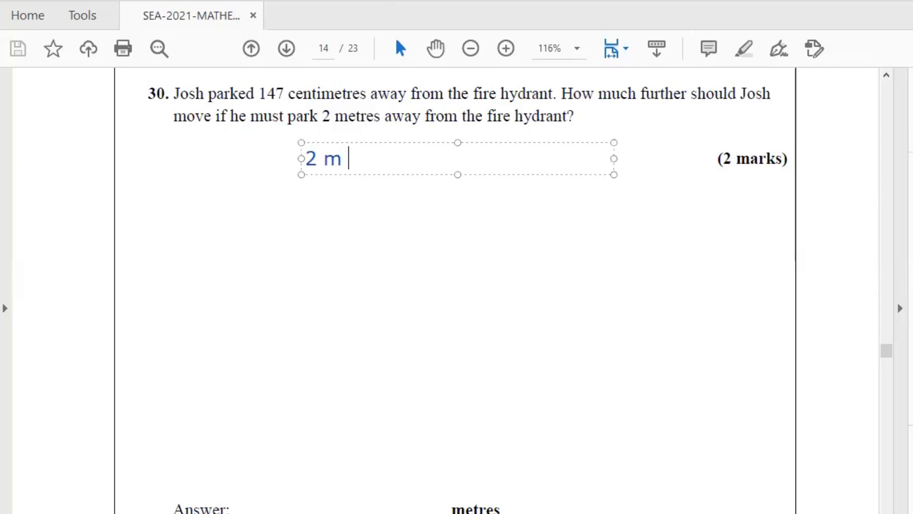
type("=")
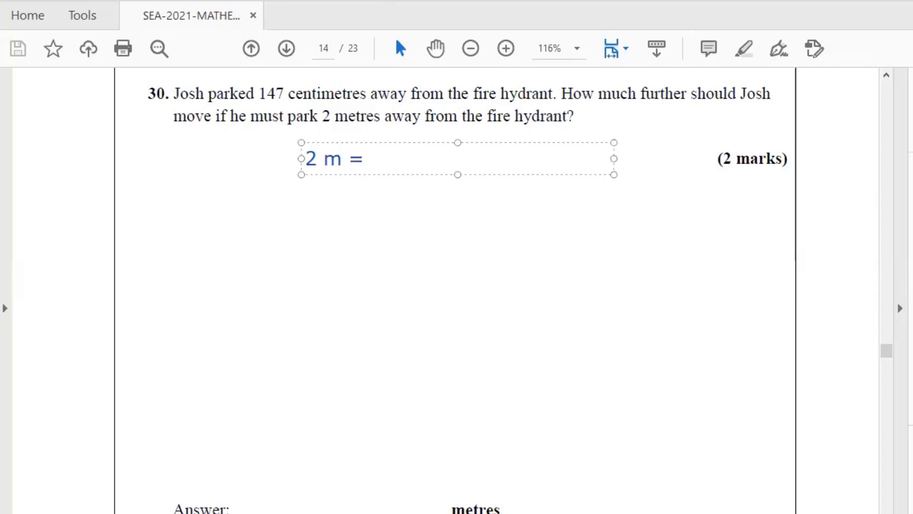
type("20")
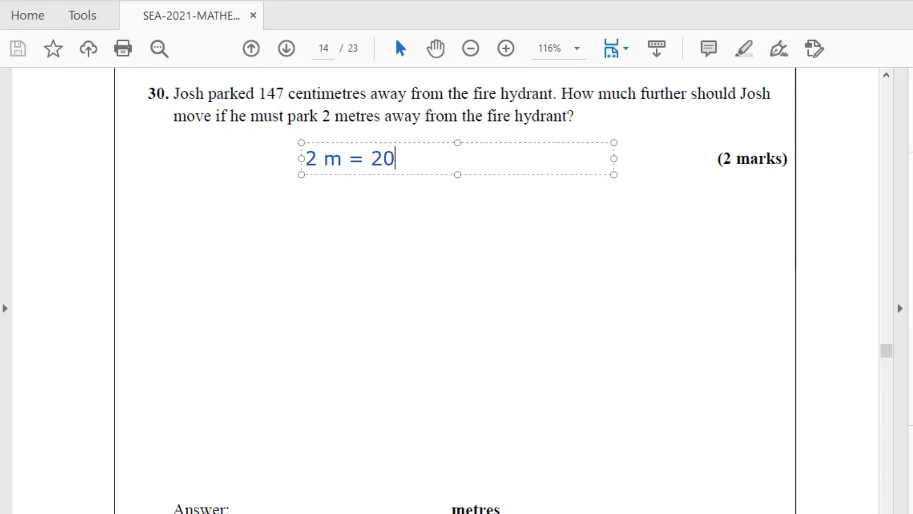
type("0 cm")
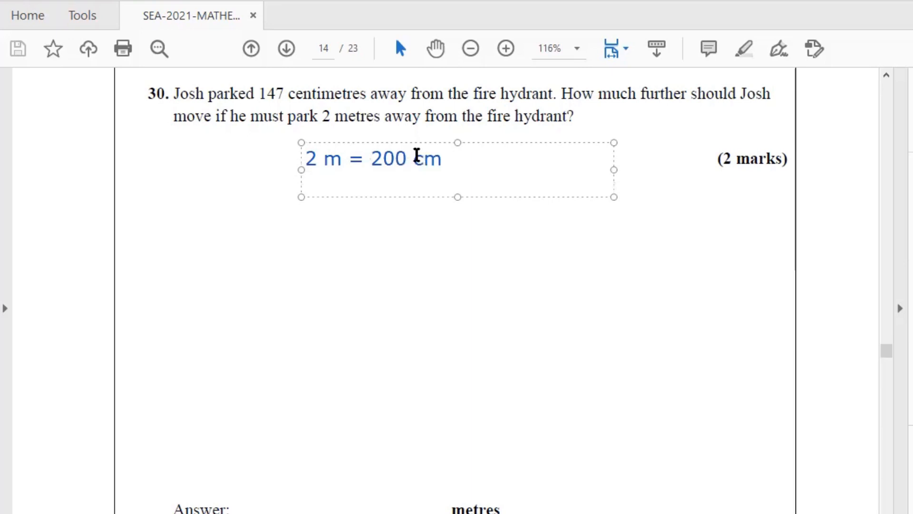
Add the second working line '200 - 147 = 53 cm'
type("200 -")
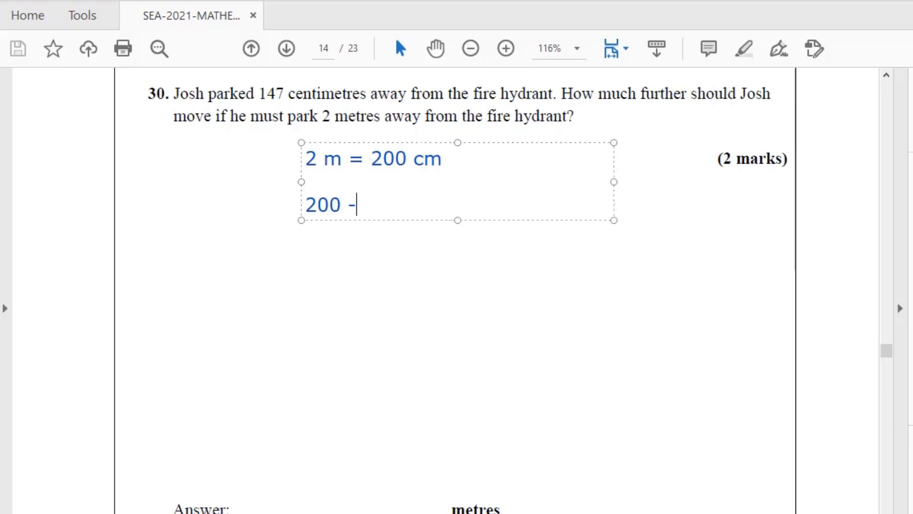
type("14")
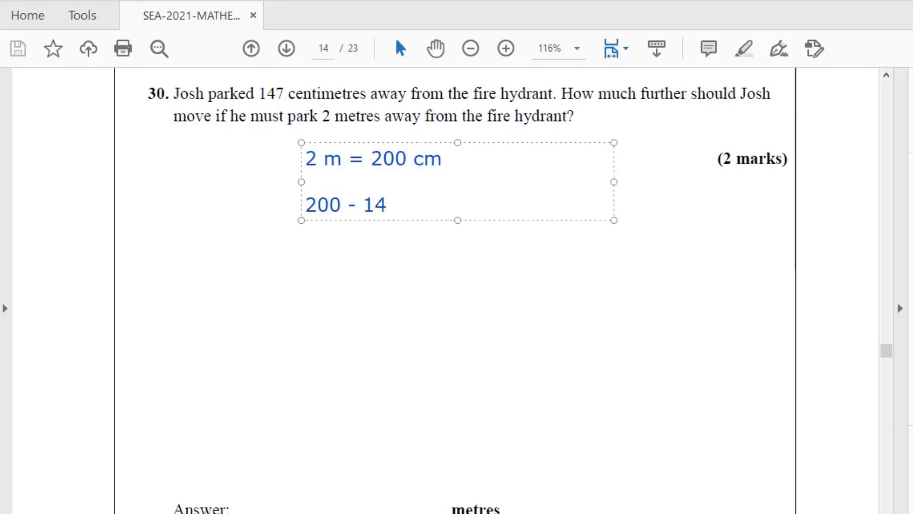
type("7")
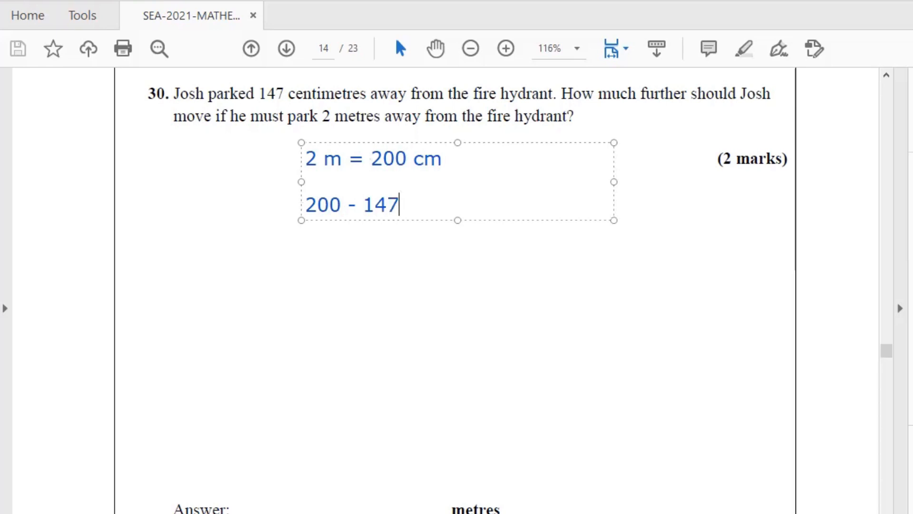
type("=")
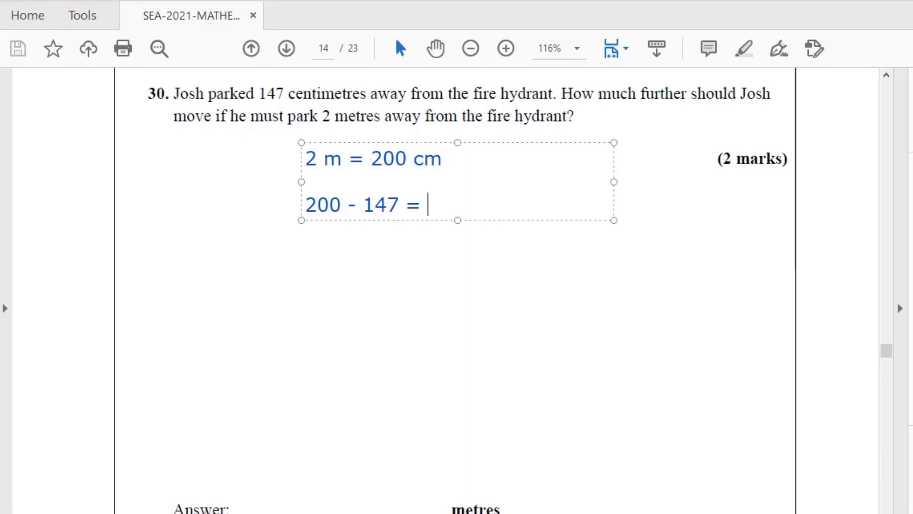
type("53 c")
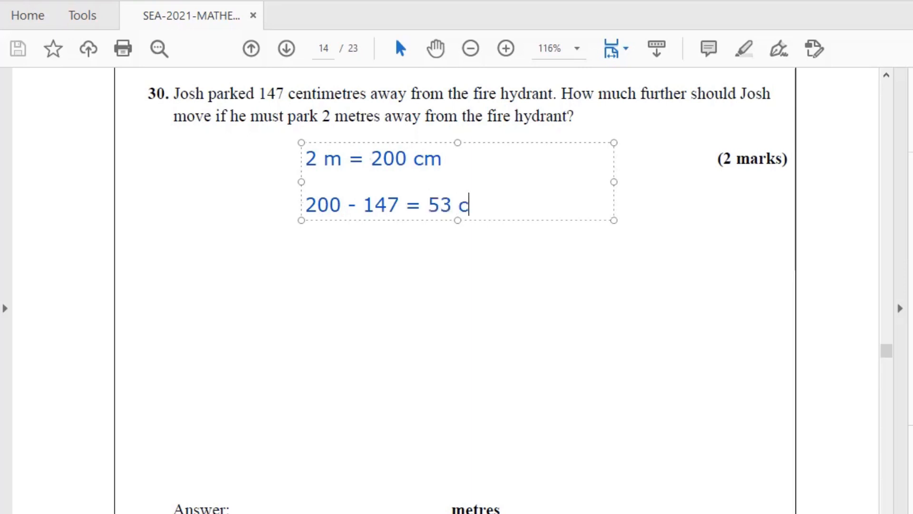
type("m")
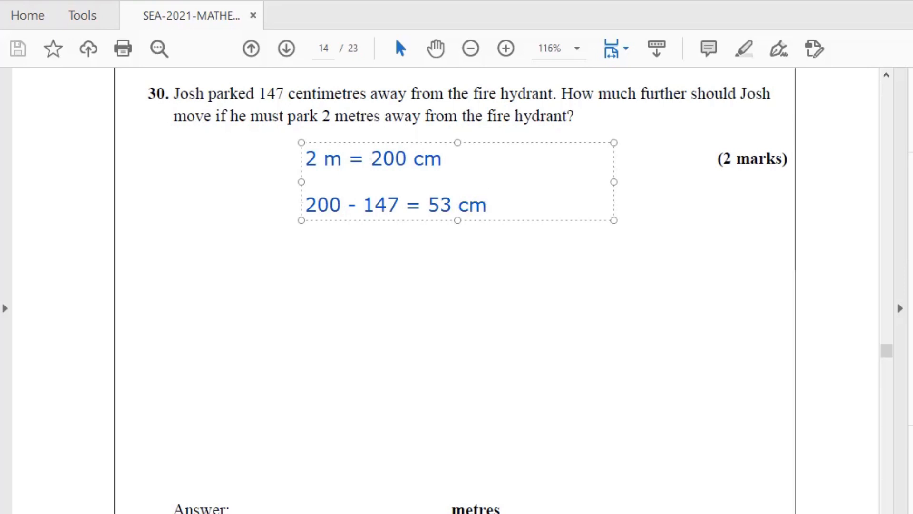
Continue the working on a new line with '100 cm = 1m'
left_click(488, 204)
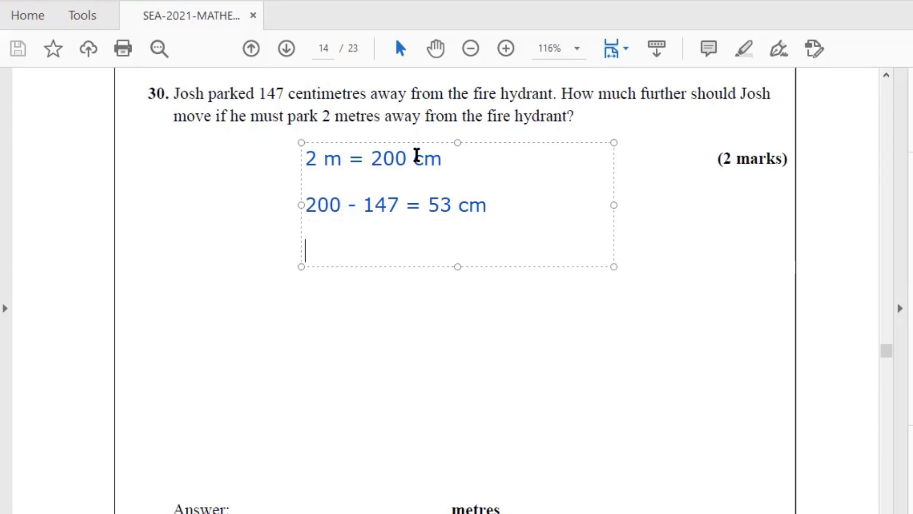
type("100")
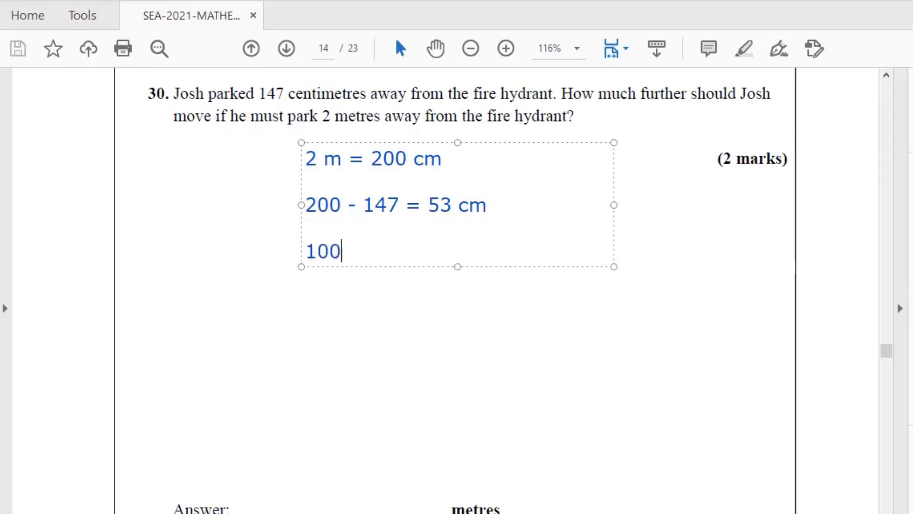
type("cm =")
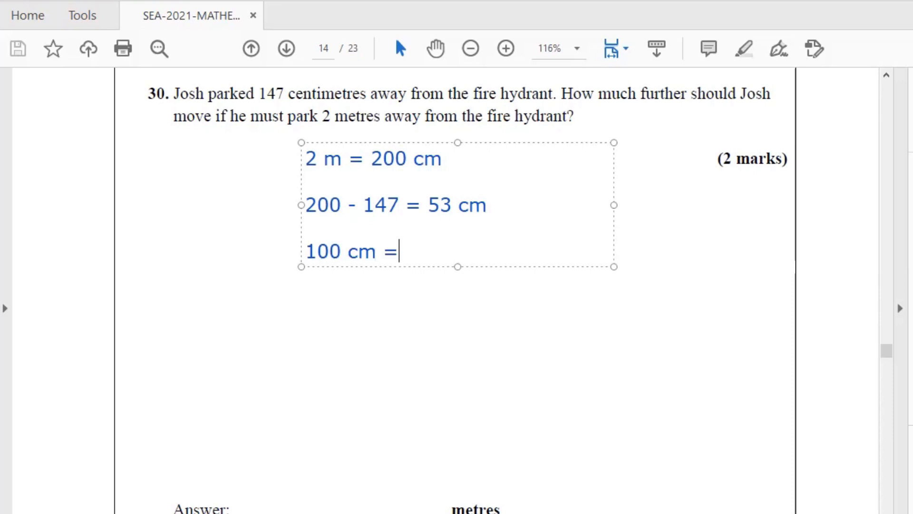
type("1m")
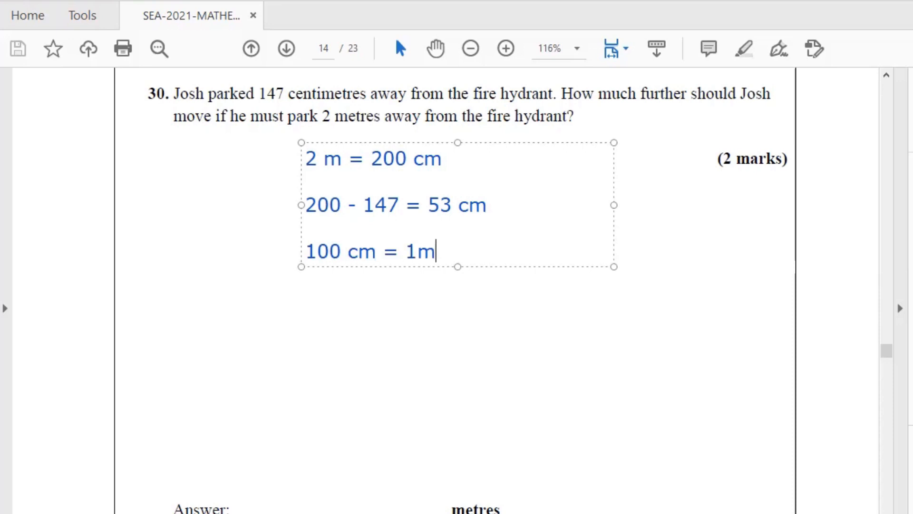
mouse_move(417, 155)
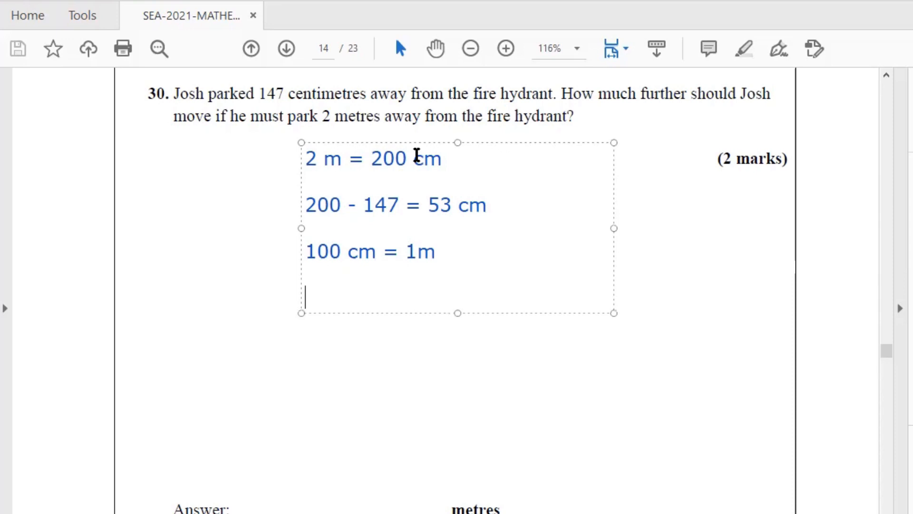
Add the line '53 cm ÷ 100' and finish editing the text box
type("53")
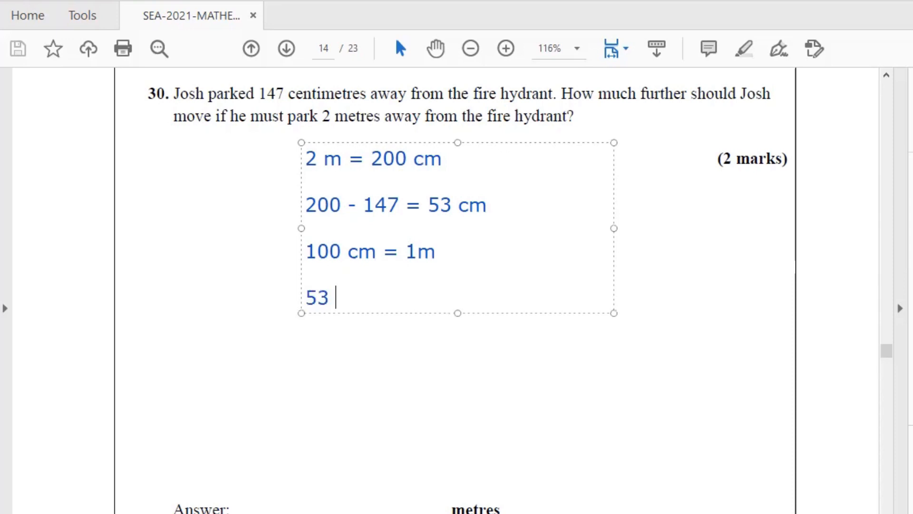
type("cm")
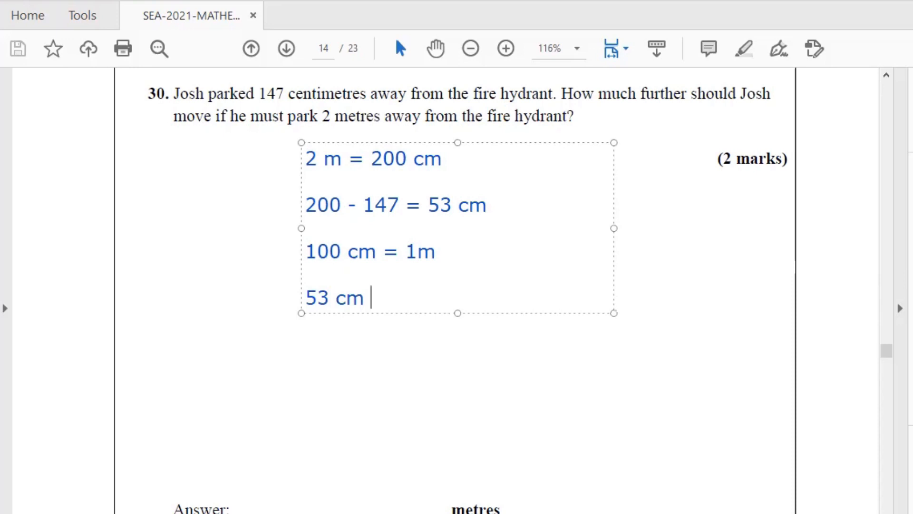
type("÷")
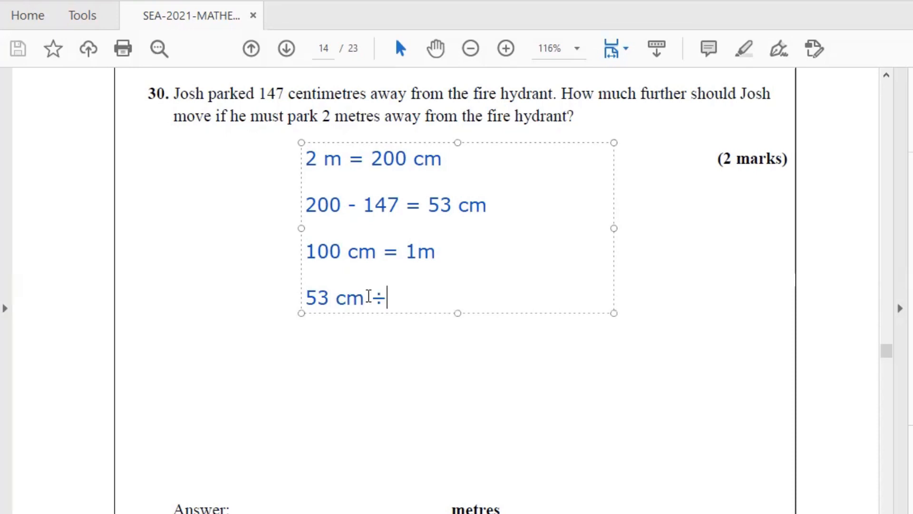
type("100")
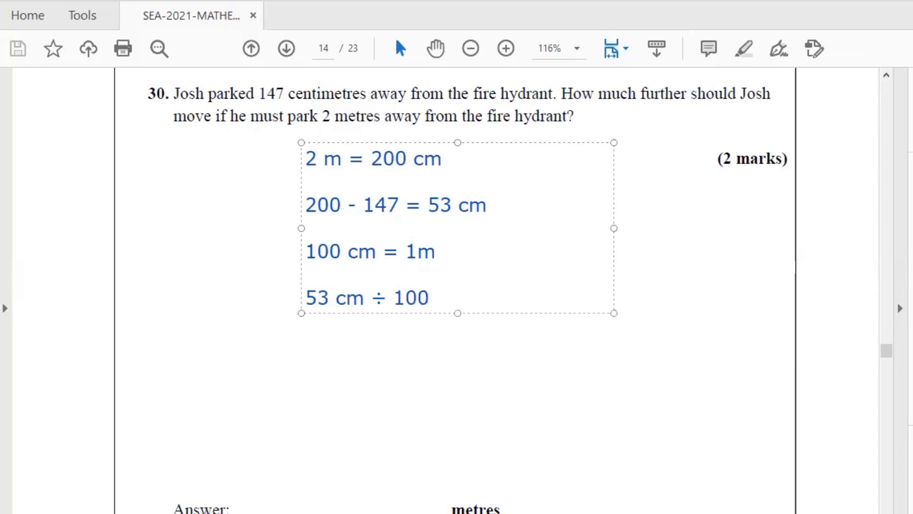
left_click(821, 308)
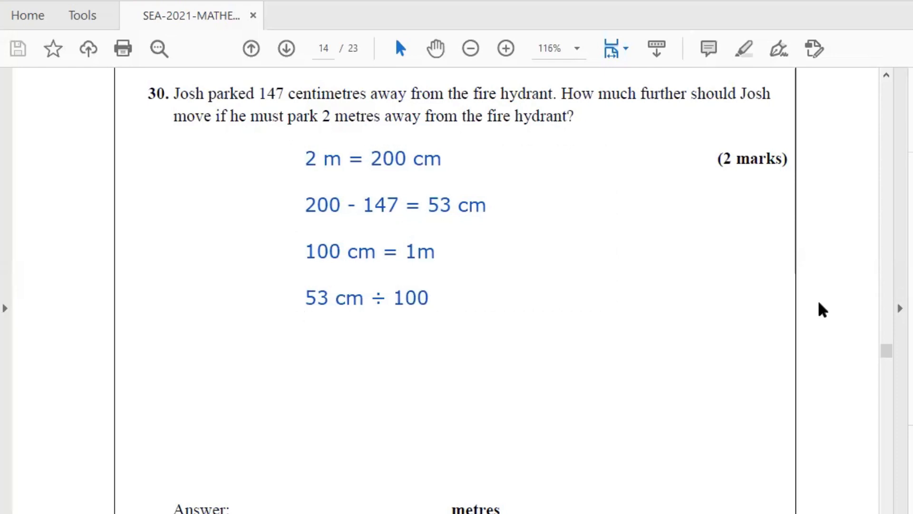
mouse_move(475, 136)
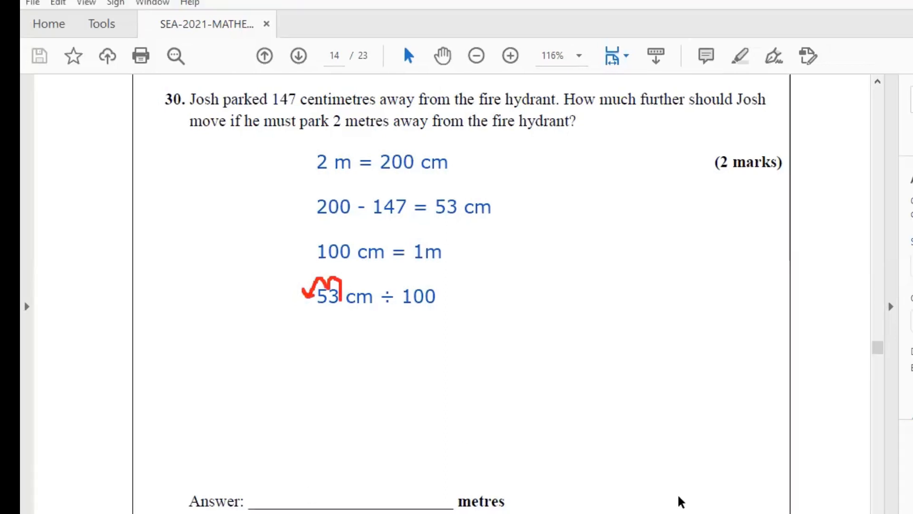
mouse_move(355, 397)
type("0")
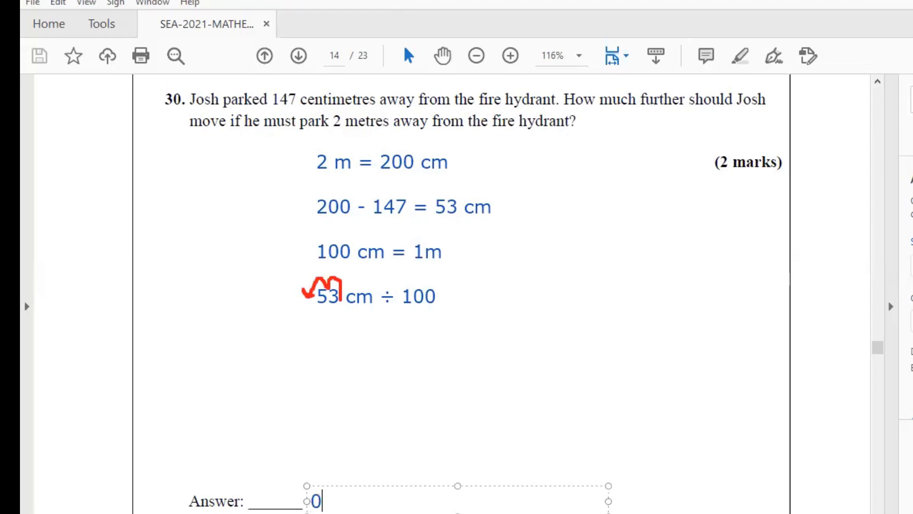
Fill question 30's answer line with 0.53 metres
type(".53")
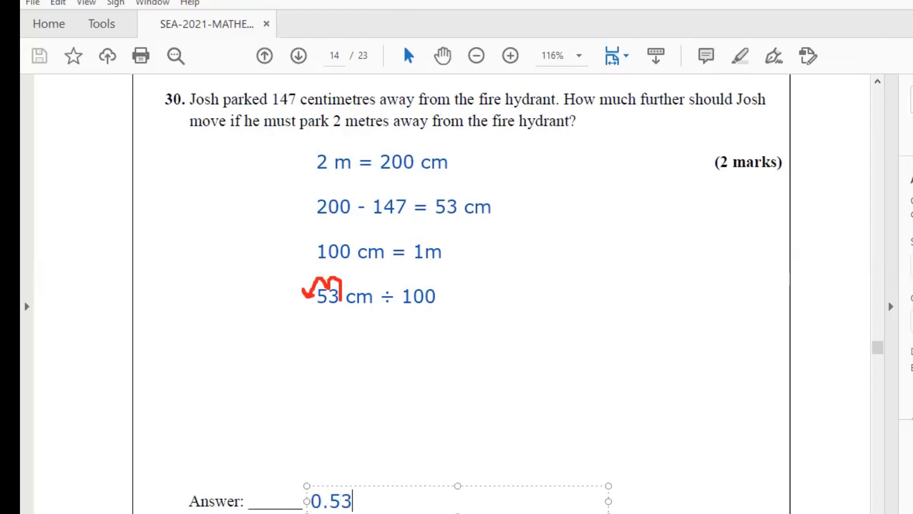